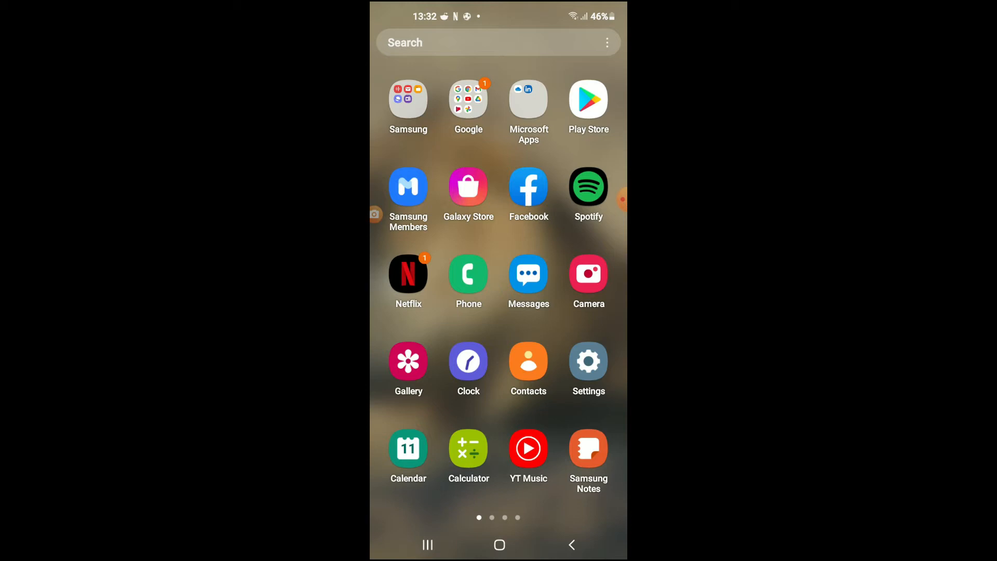
# Step: Go into device Settings and scroll down to the Apps list
pyautogui.click(588, 362)
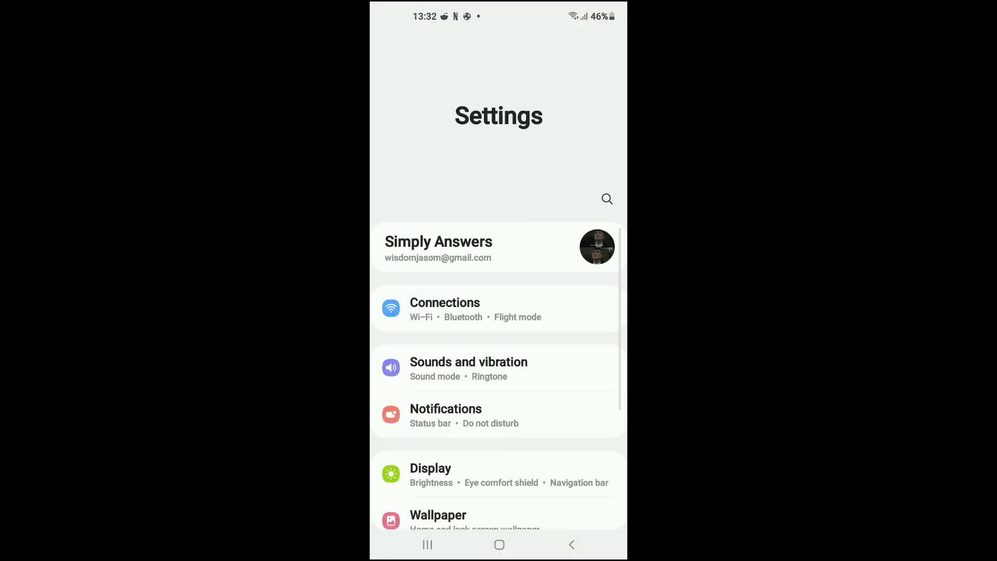
pyautogui.scroll(-3)
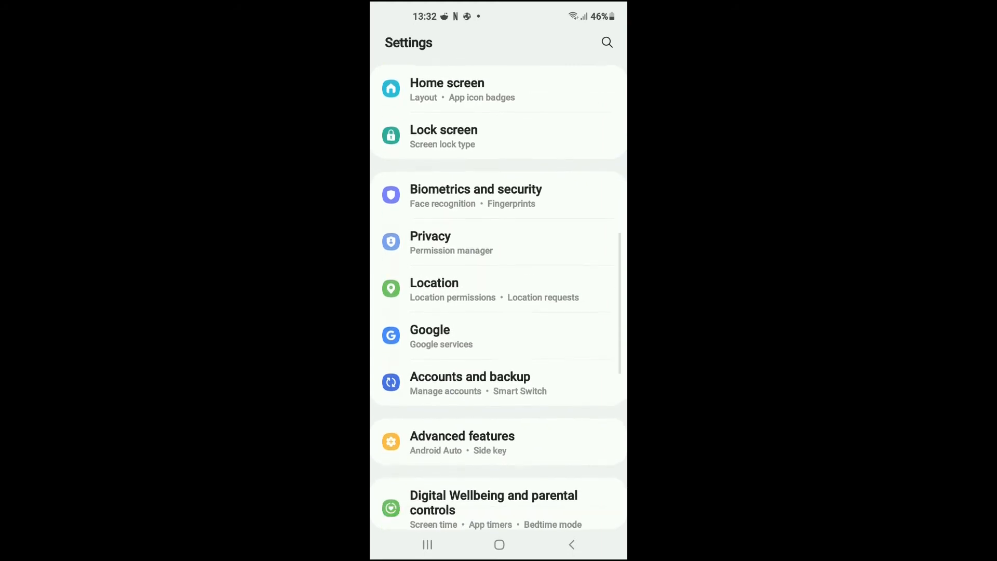
pyautogui.scroll(-3)
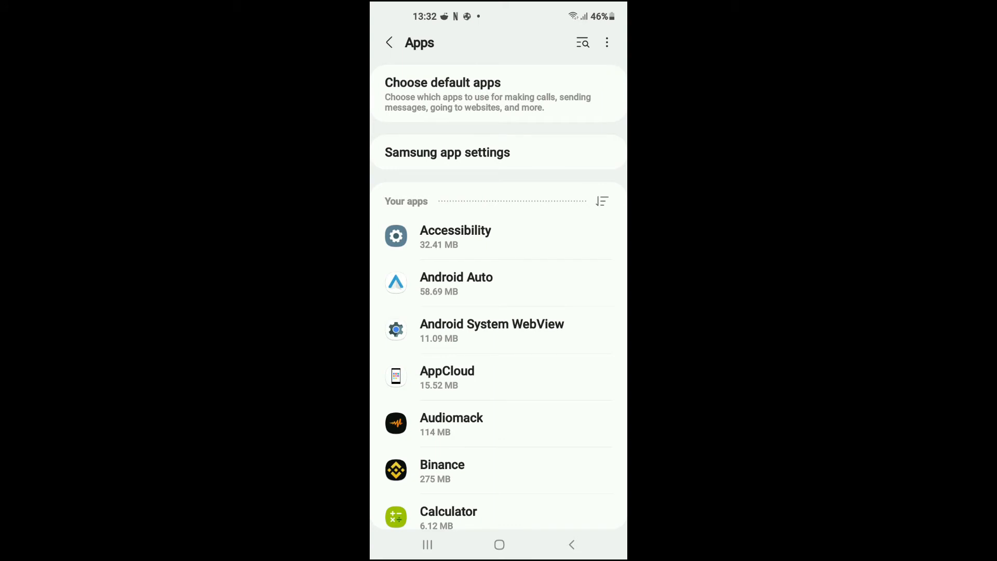
# Step: Search the apps for 'f', choose Facebook and reach its Storage page
pyautogui.click(581, 43)
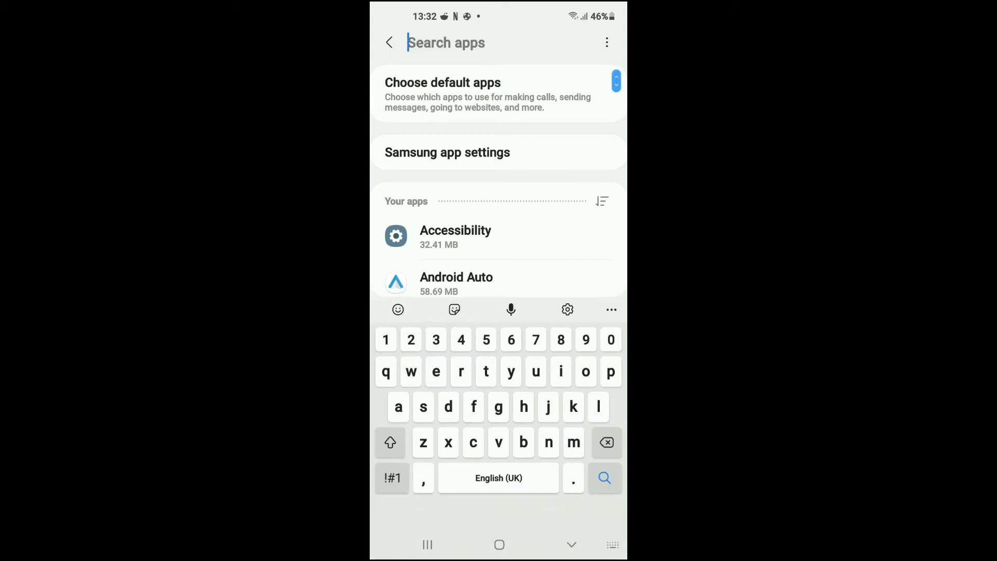
pyautogui.write('f')
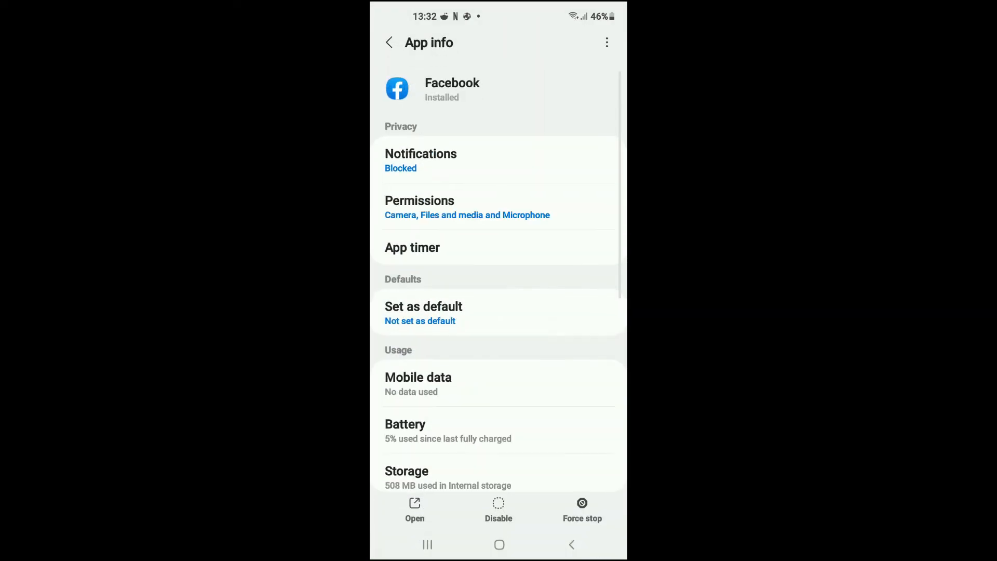
pyautogui.scroll(-3)
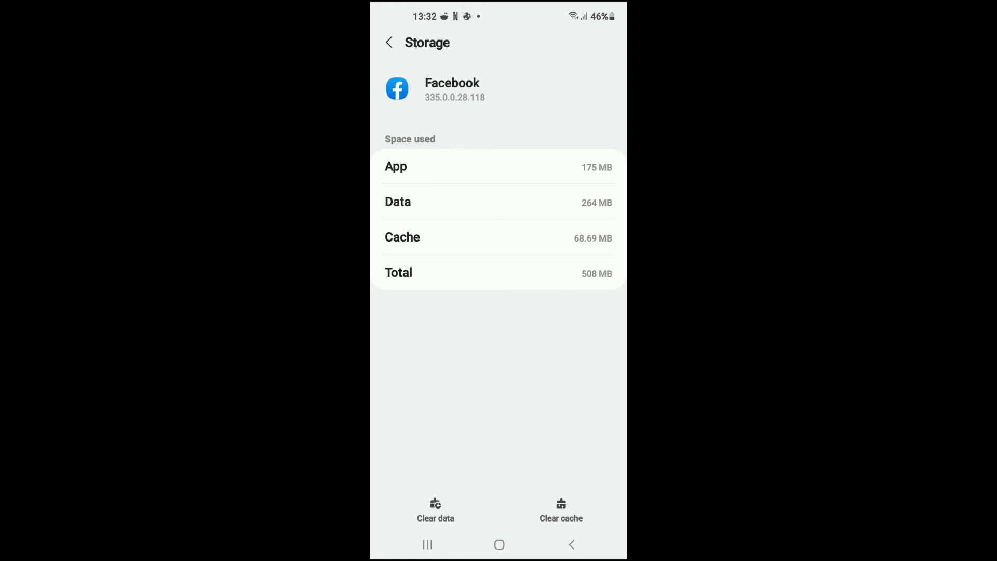
# Step: Clear Facebook's cache to 0 B (total 439 MB) and go back to the main settings list
pyautogui.click(561, 509)
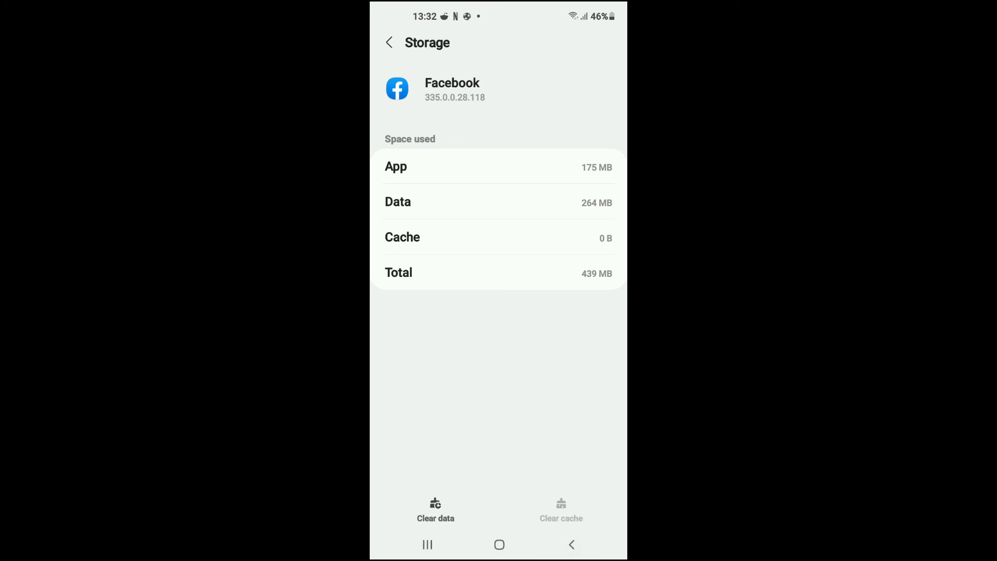
pyautogui.click(388, 43)
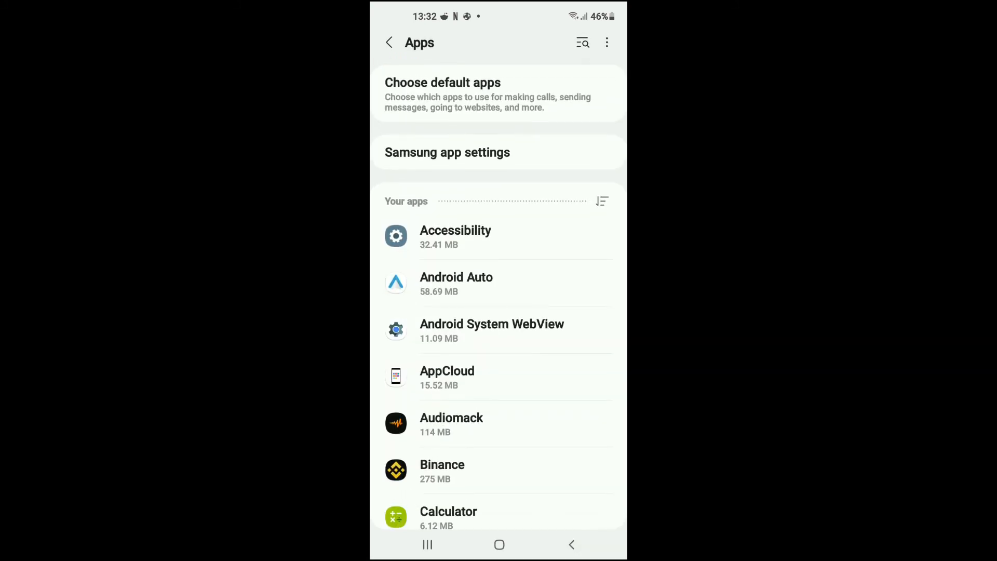
pyautogui.click(389, 43)
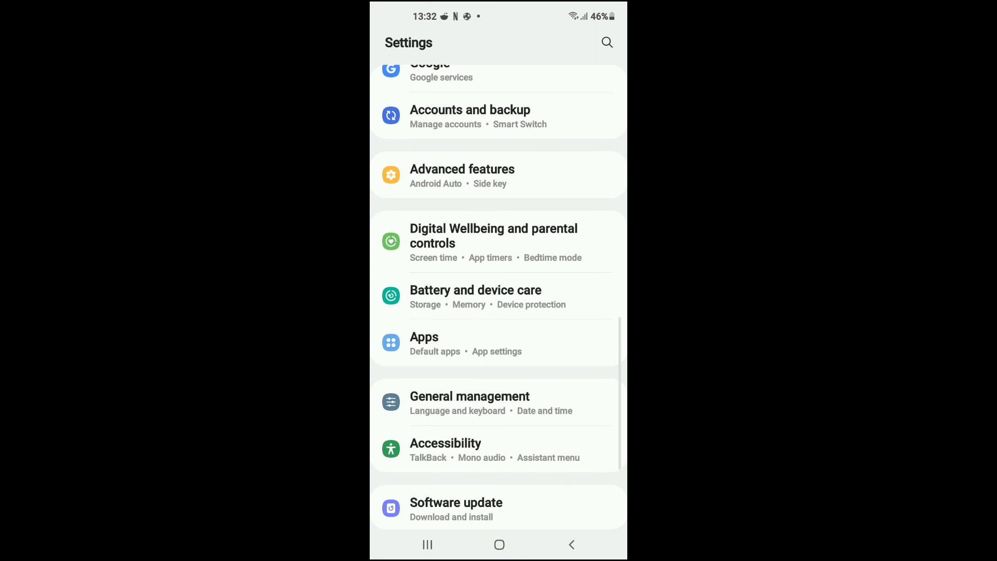